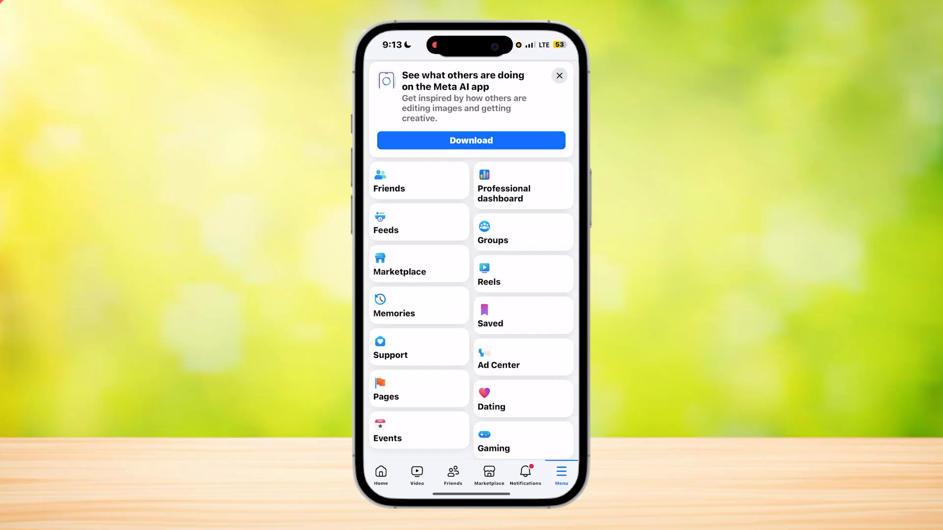
Go to the Menu and scroll down to Settings & privacy to reach Accounts Center
left_click(522, 398)
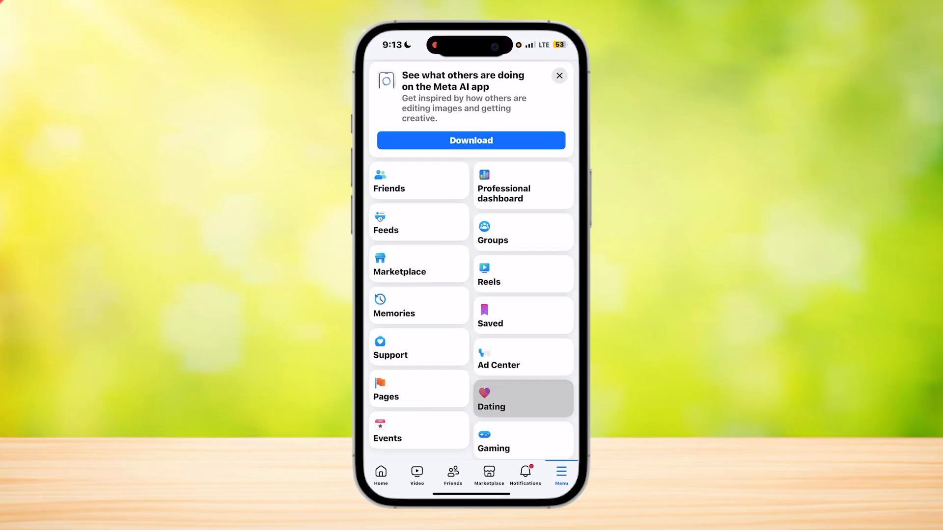
scroll("down", 3)
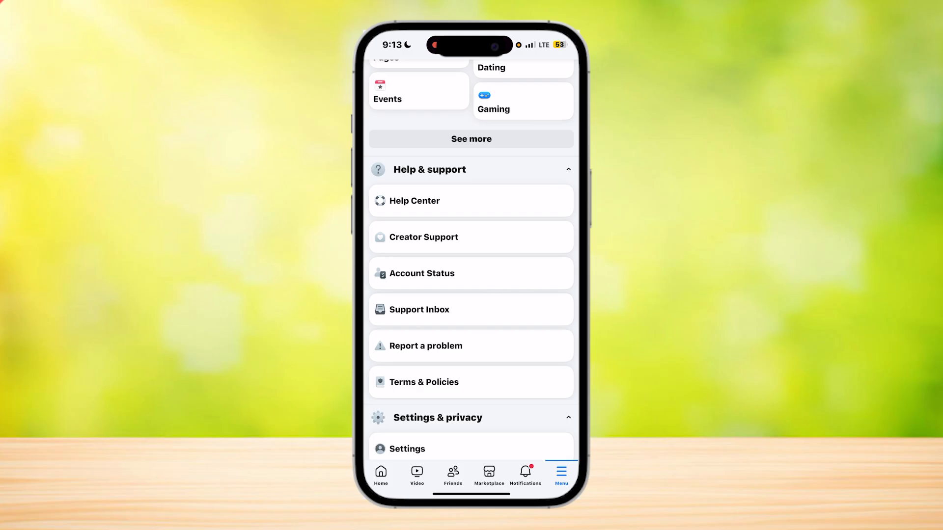
scroll("down", 3)
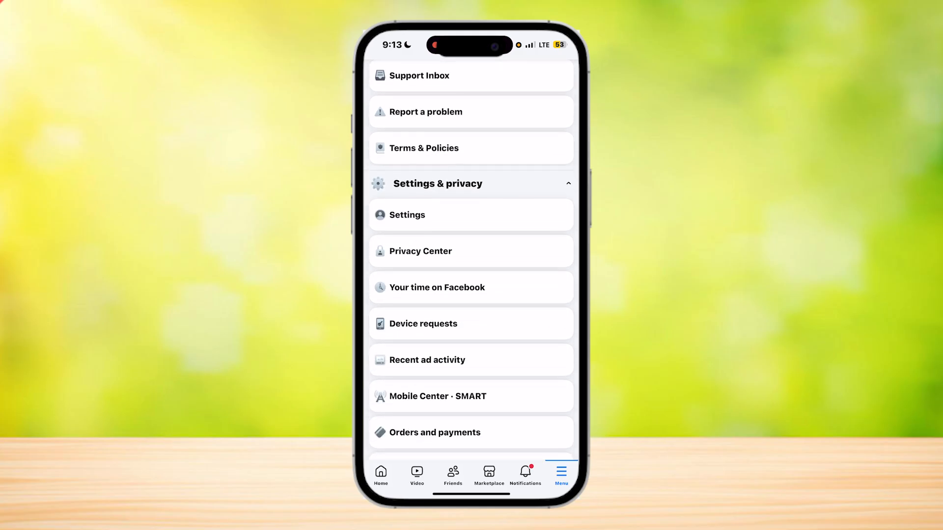
scroll("down", 3)
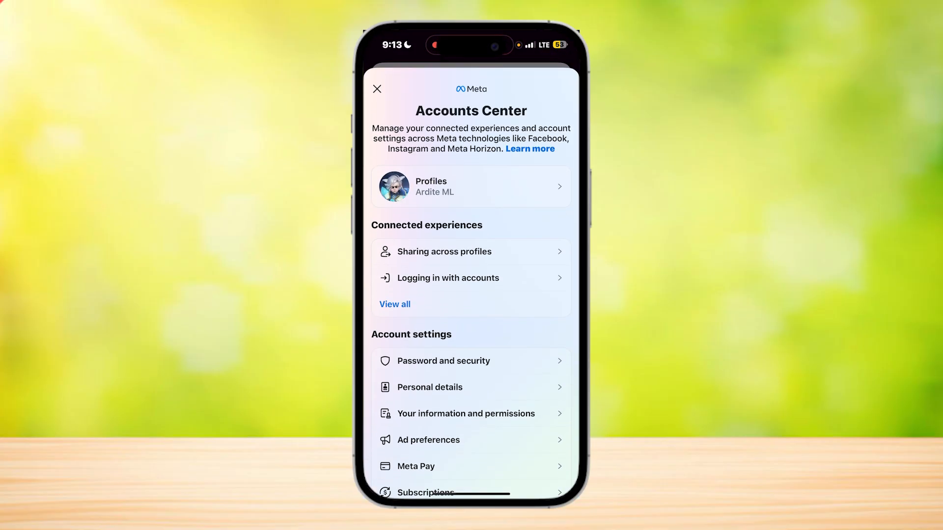
Reach the Contact information page listing the account's one email via Personal details
scroll("down", 3)
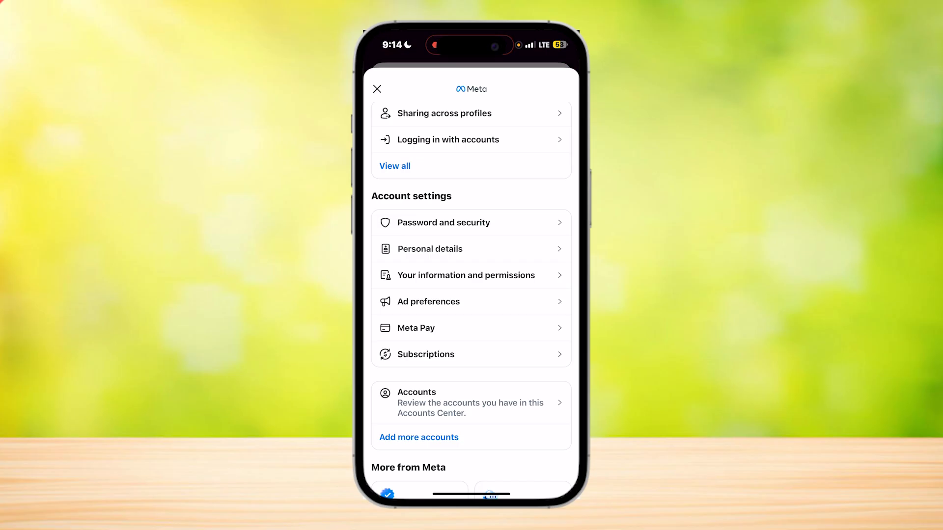
left_click(429, 248)
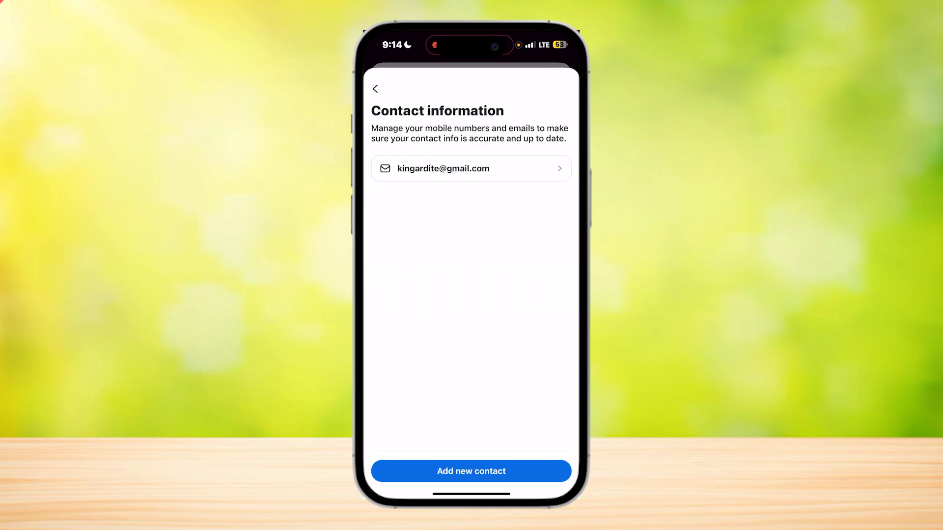
Select the listed email to show its detail page with the Delete email option
left_click(470, 168)
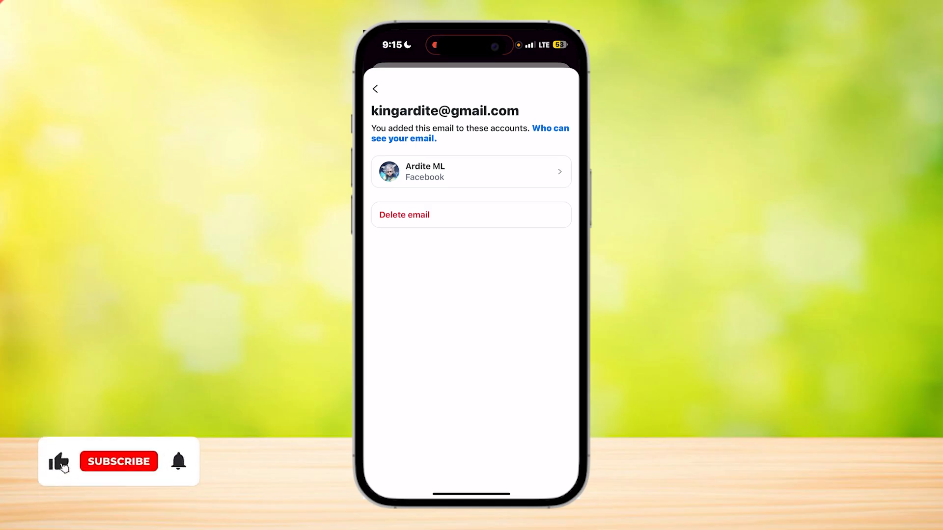
left_click(119, 461)
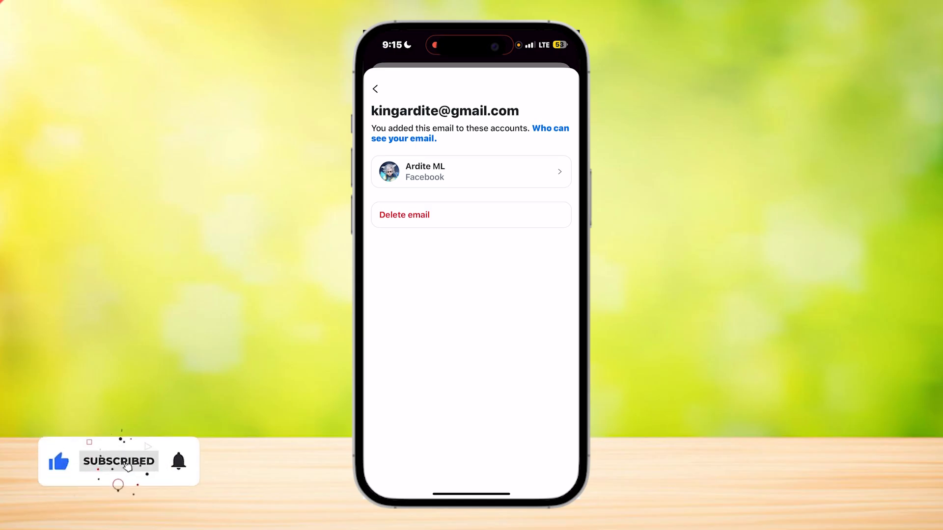